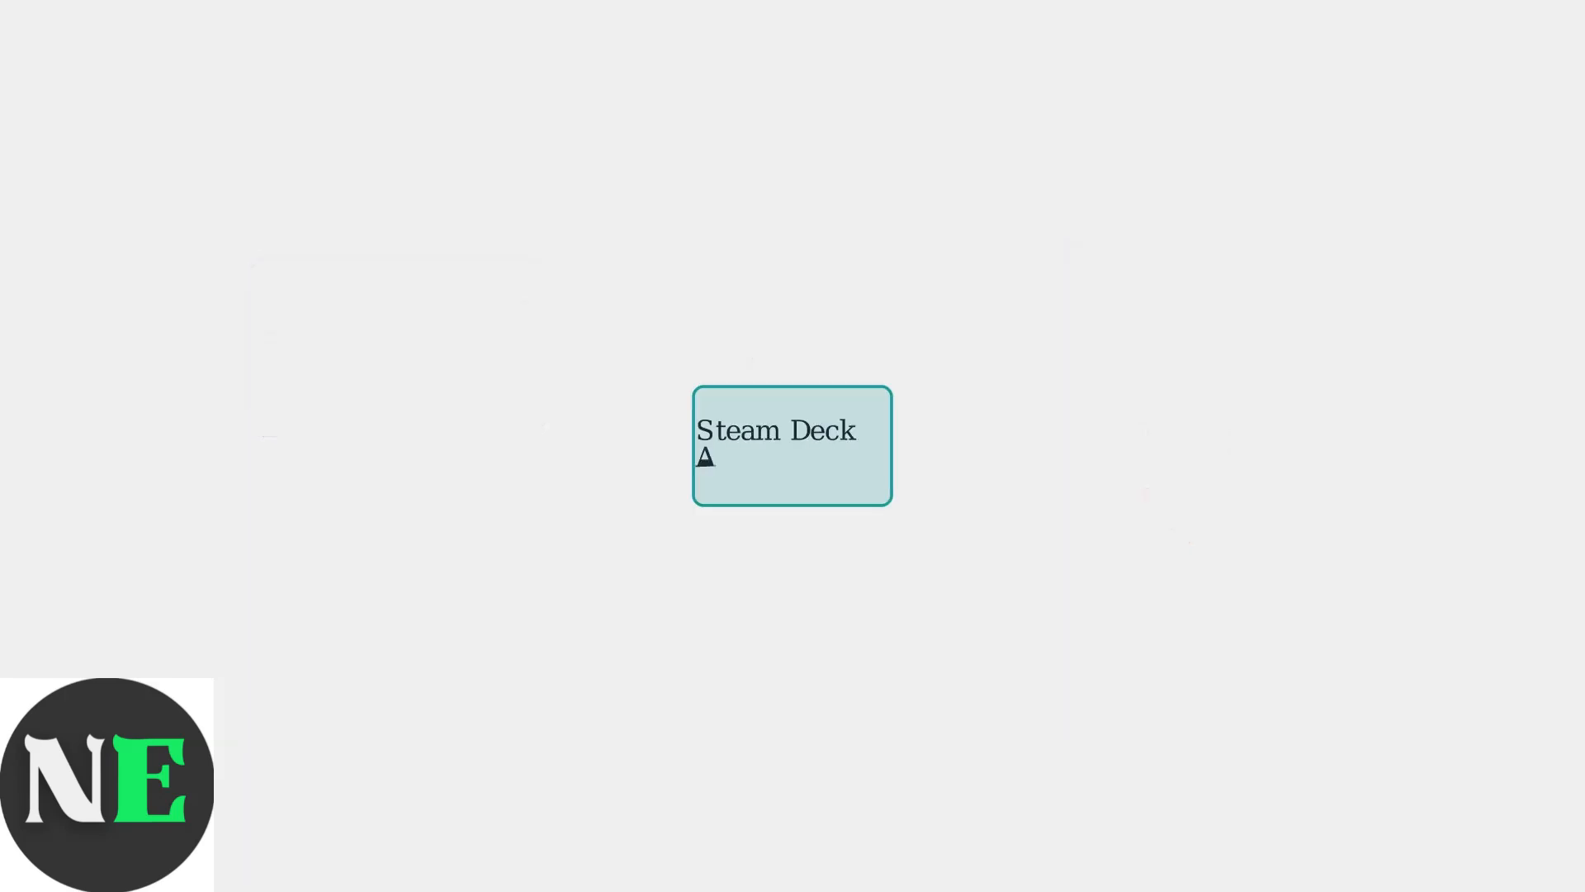
text(Audio System)
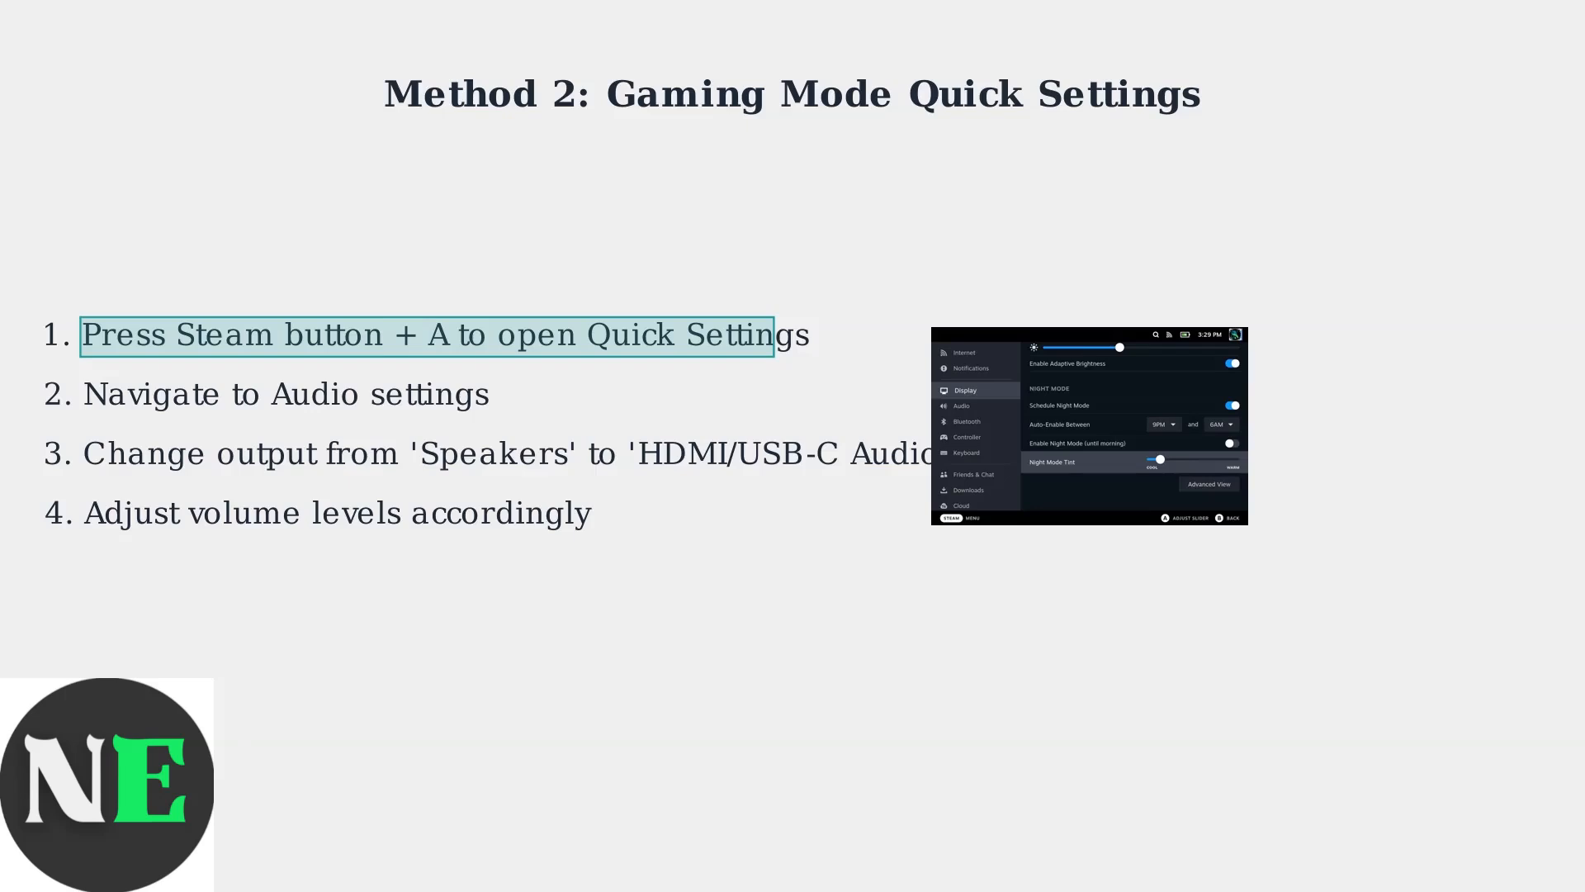
click(337, 512)
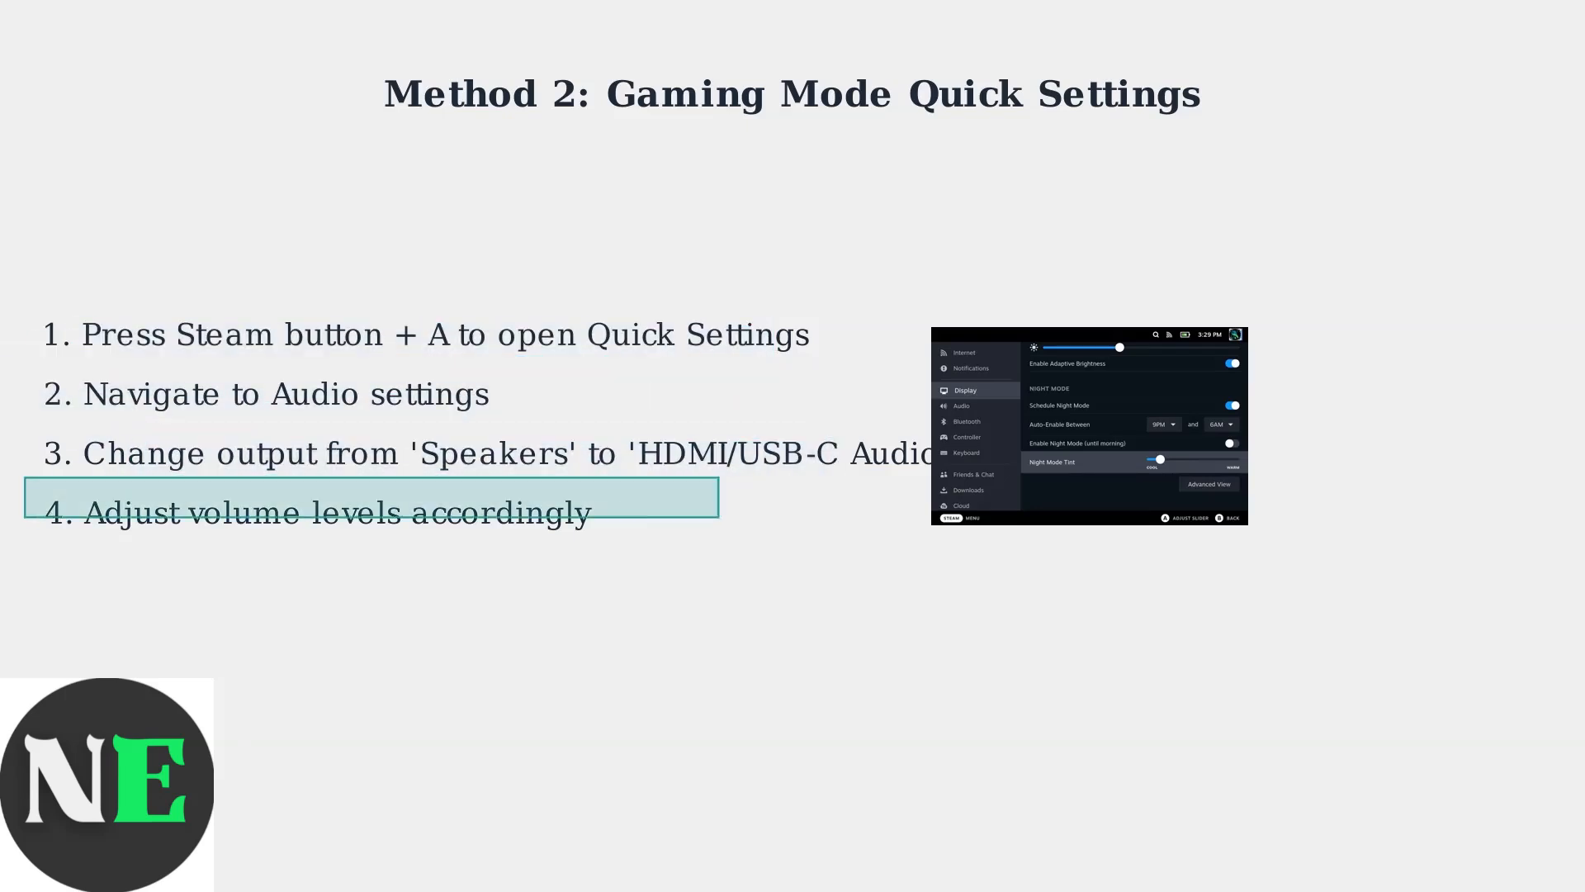